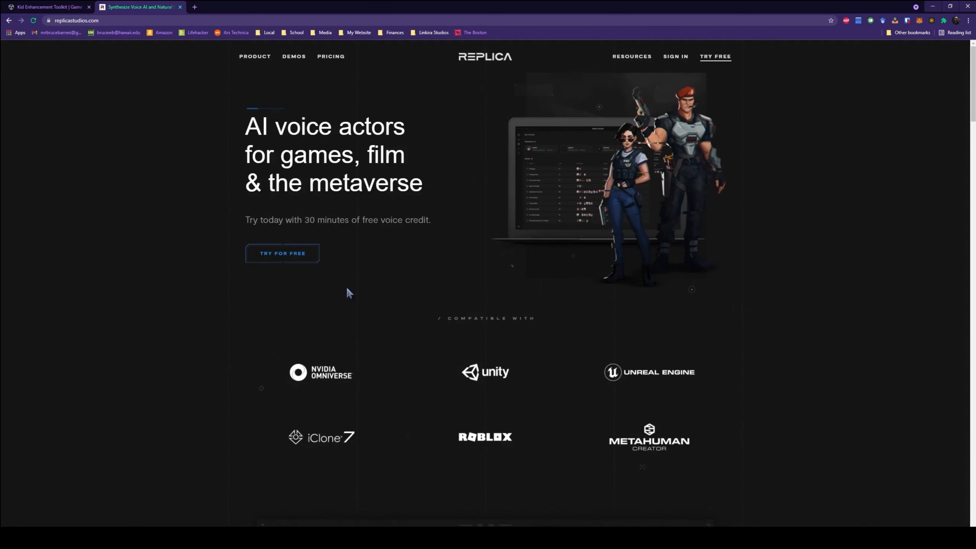
mouse_move(128, 98)
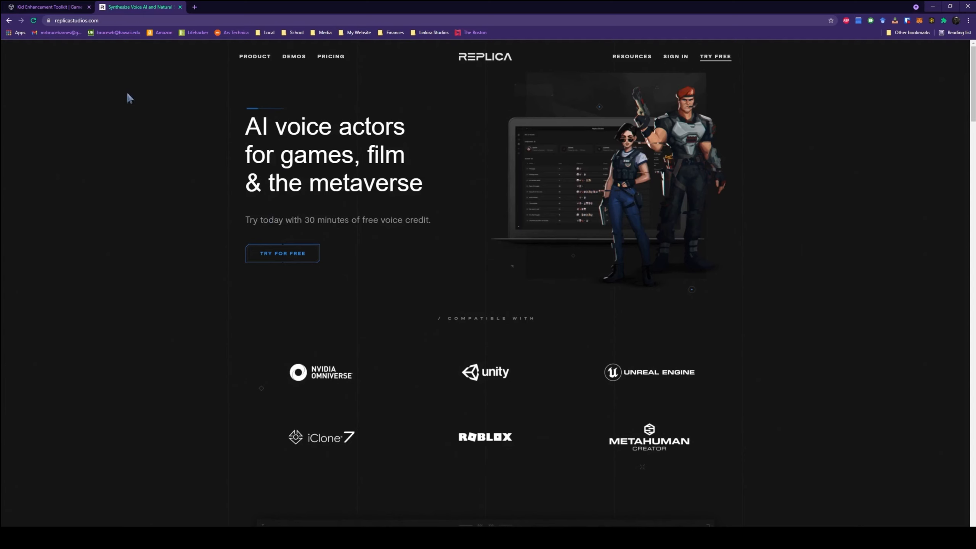
Step: Play the bank scene, withdraw $500, then answer the teller's request for ID
left_click(50, 7)
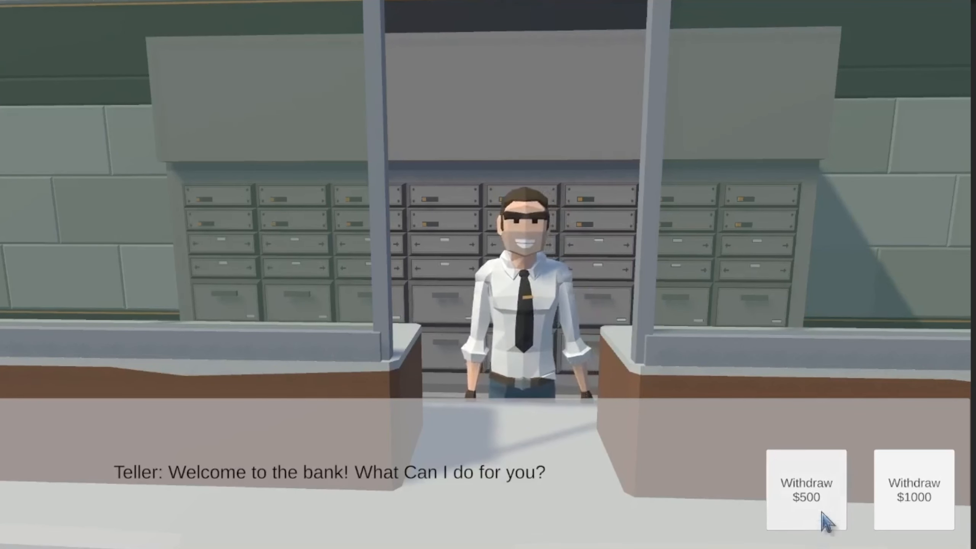
left_click(807, 493)
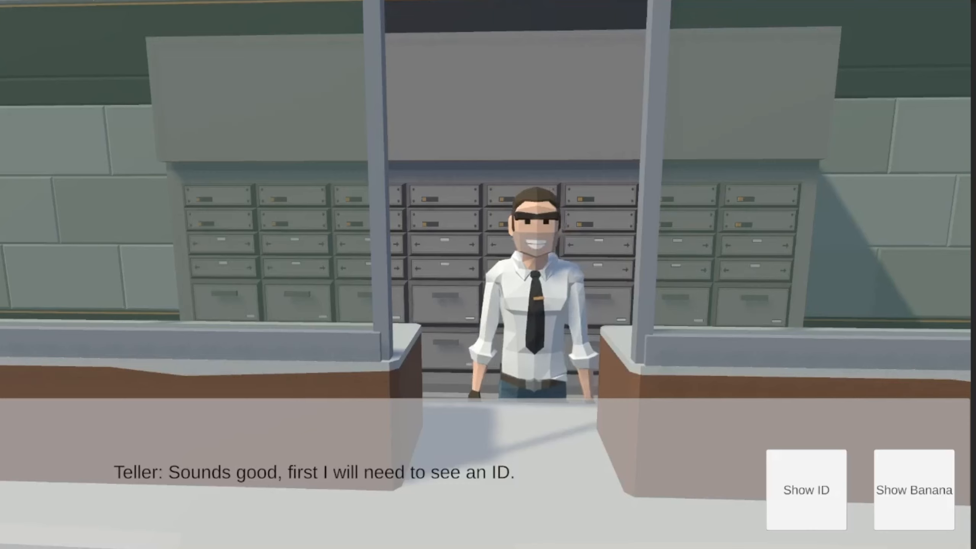
left_click(806, 489)
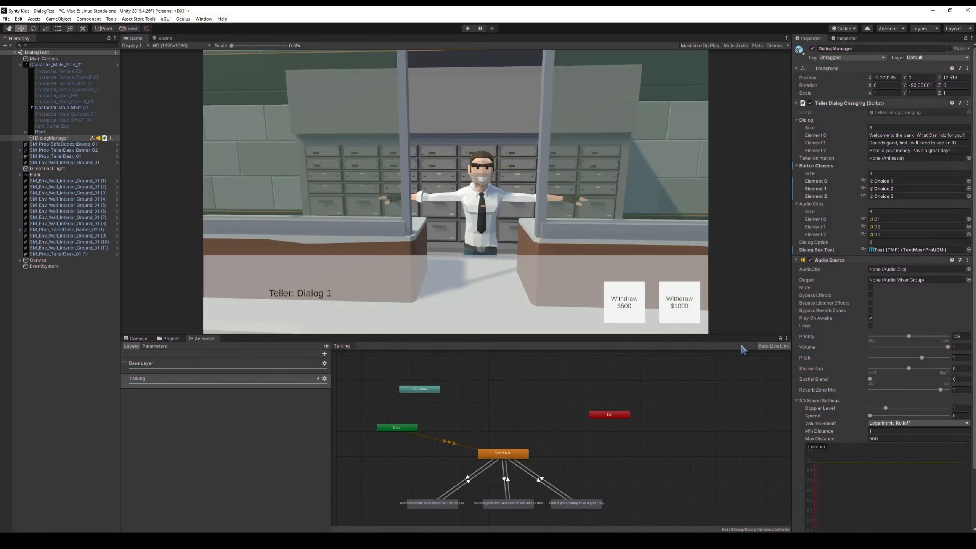
mouse_move(457, 452)
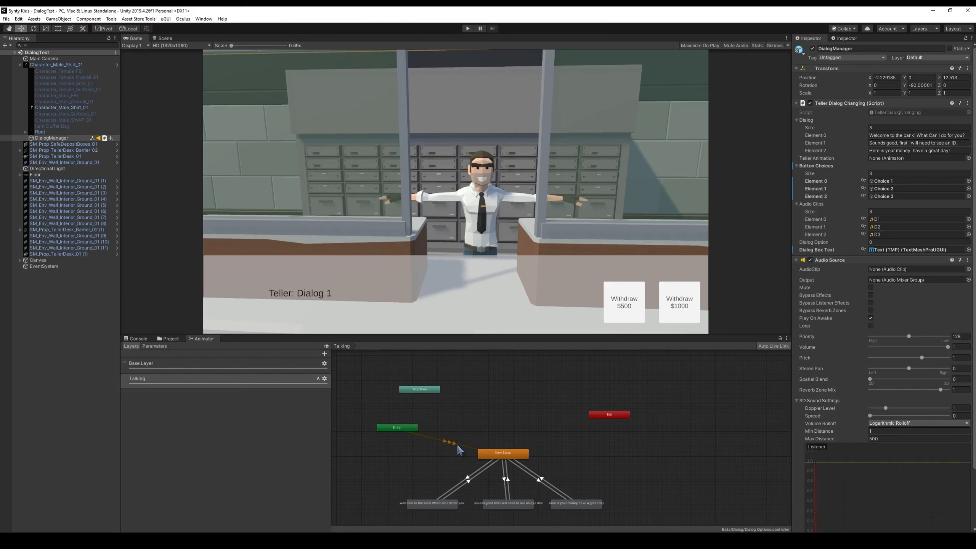
mouse_move(317, 386)
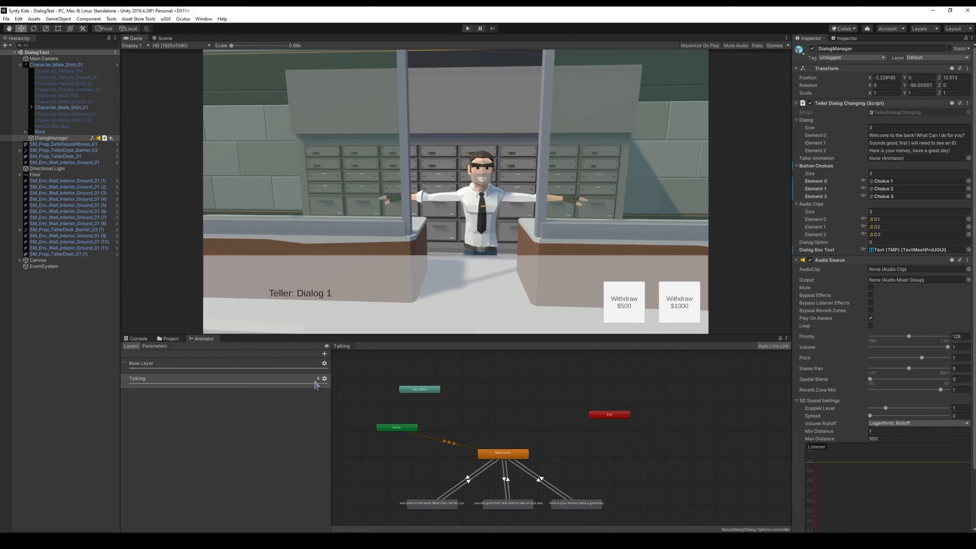
mouse_move(254, 372)
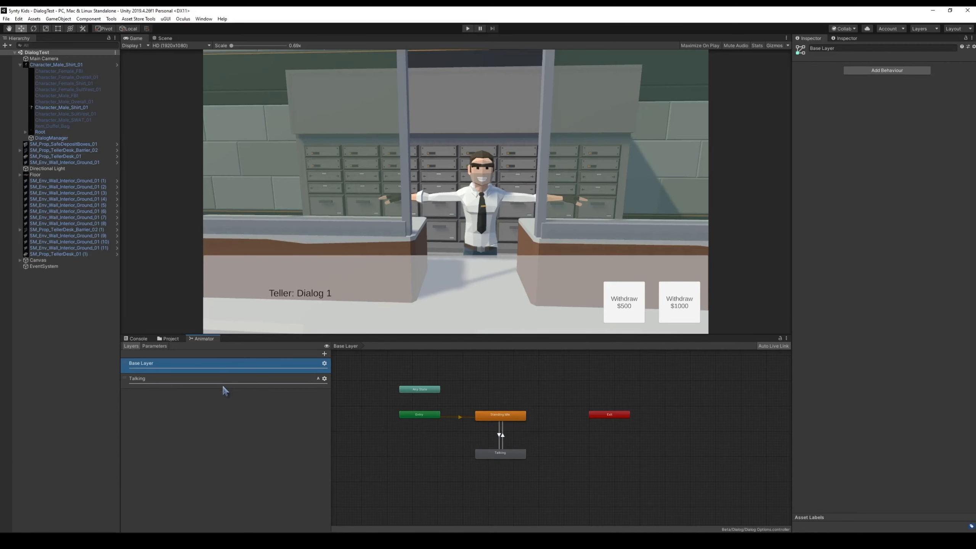
left_click(138, 378)
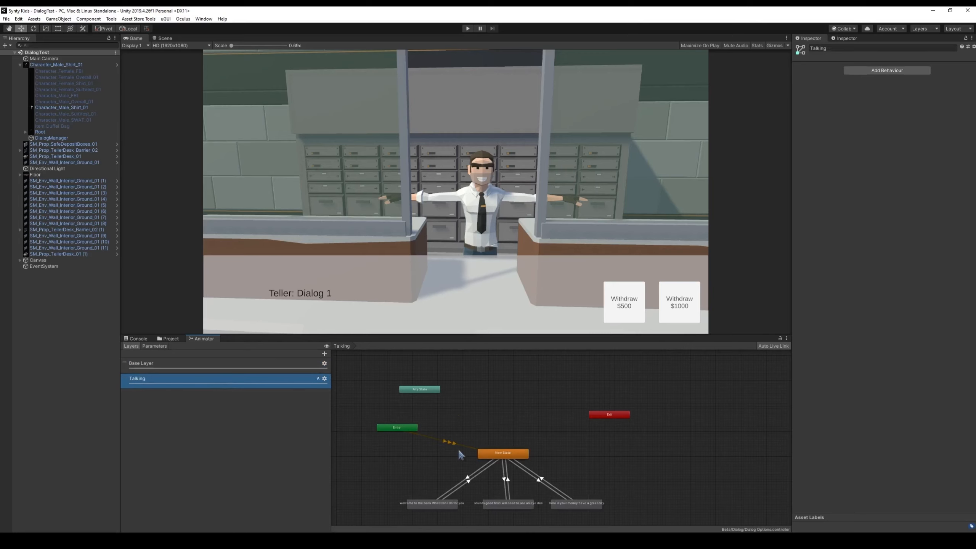
mouse_move(466, 489)
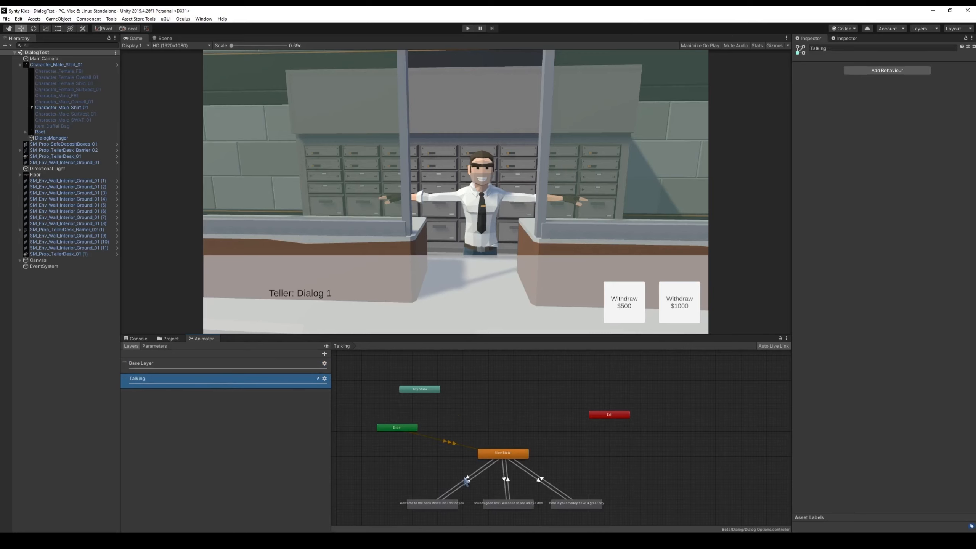
left_click(577, 503)
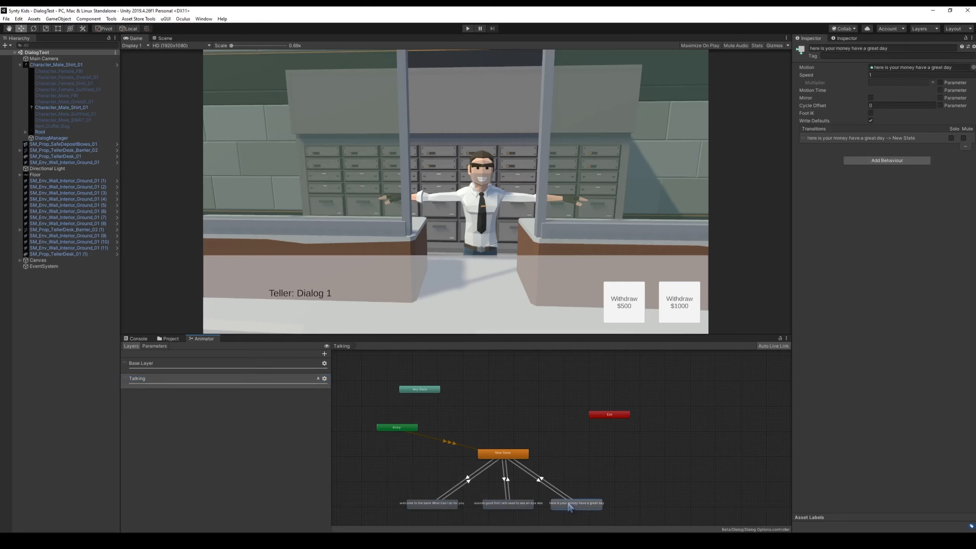
left_click(324, 378)
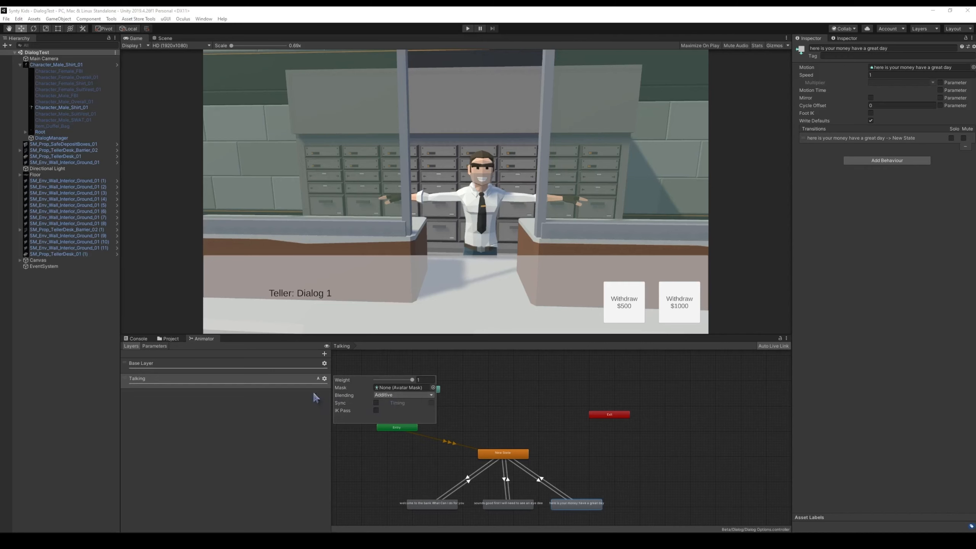
left_click(141, 363)
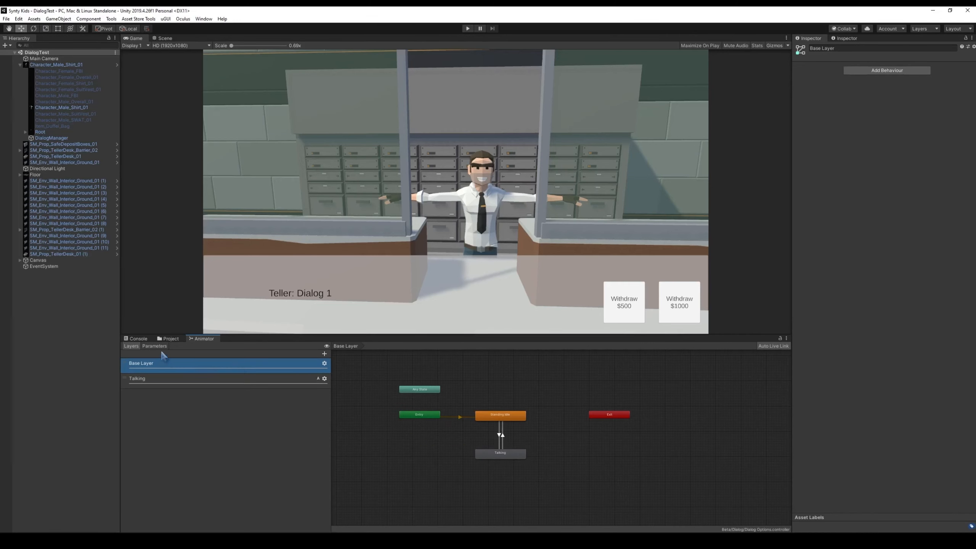
Step: Show the Animator's parameters list with isTalking and dialogPhrase
left_click(154, 347)
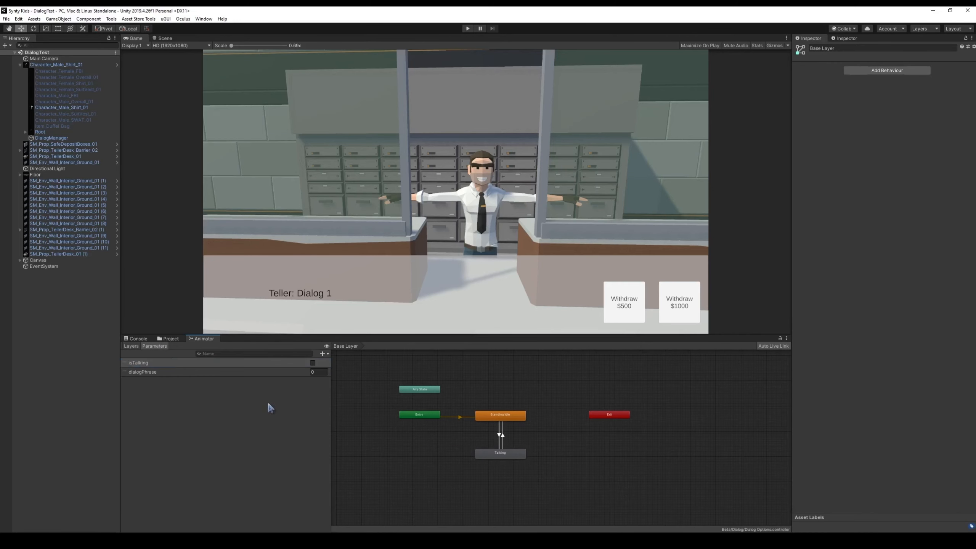
mouse_move(180, 380)
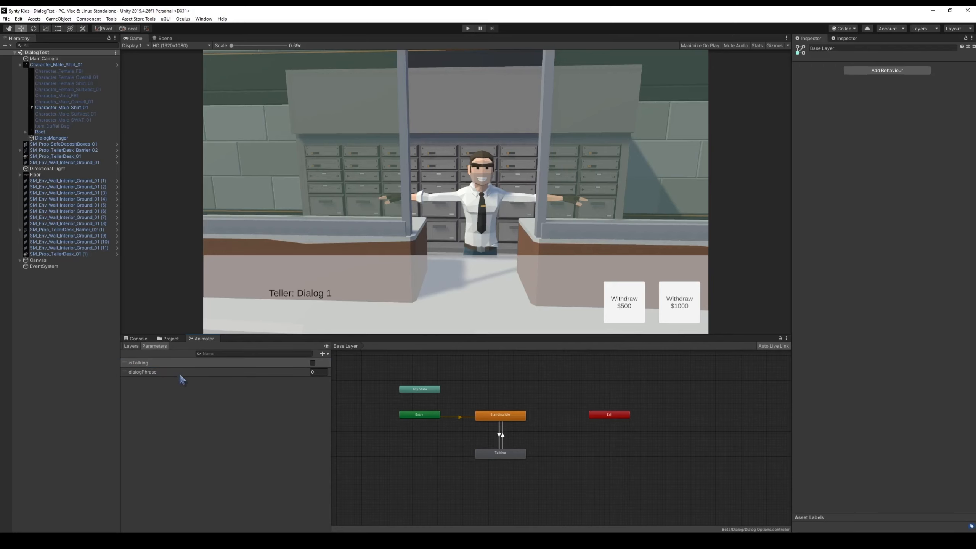
mouse_move(324, 428)
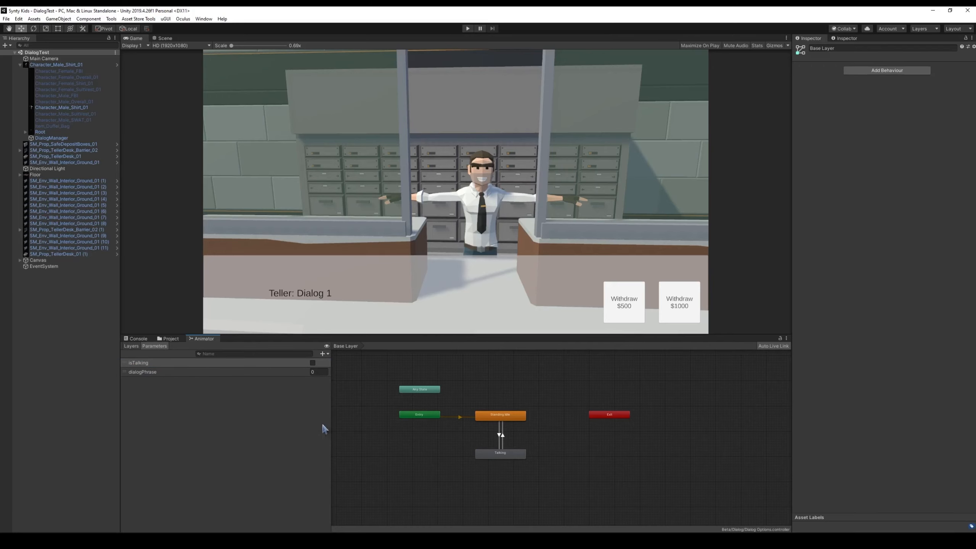
mouse_move(335, 413)
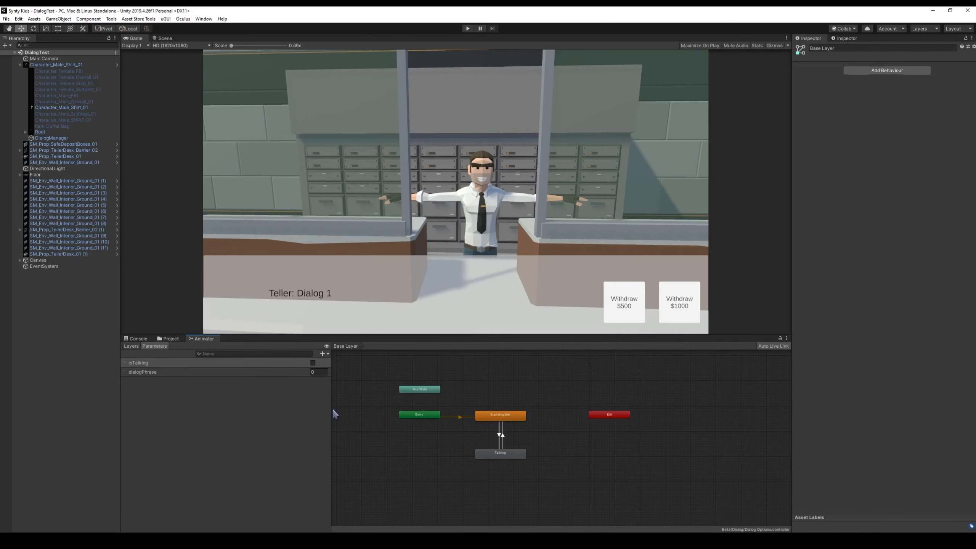
left_click(137, 378)
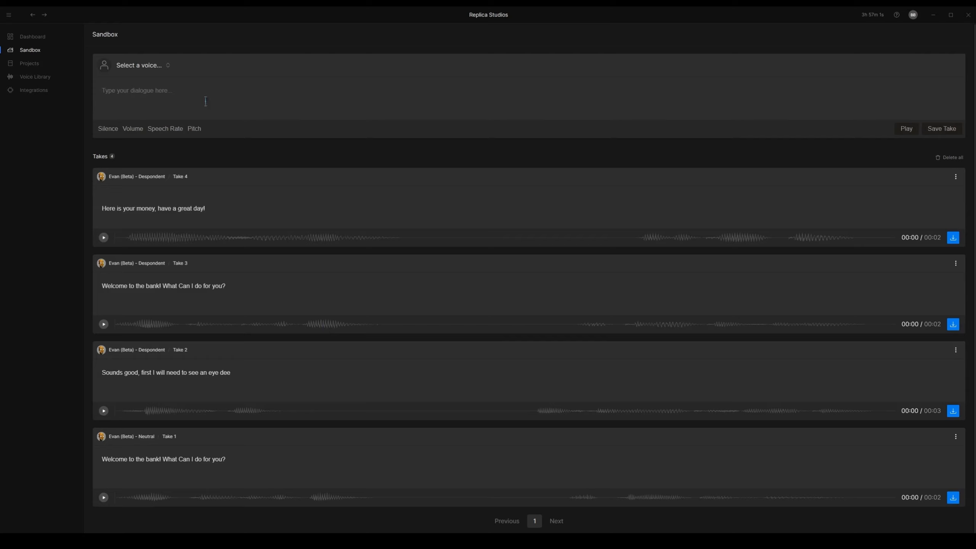
mouse_move(875, 204)
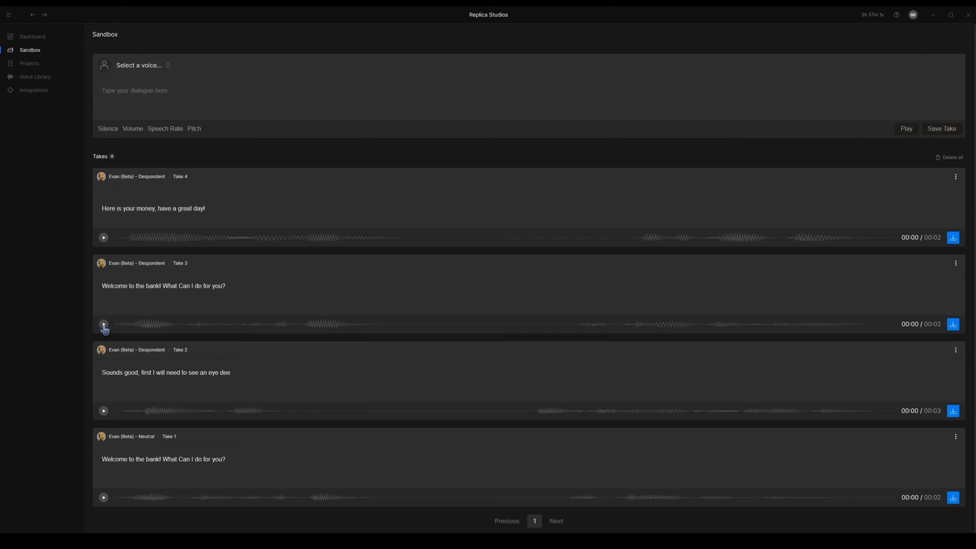
Step: Play back Take 3, the teller's 'Welcome to the bank' voice line
left_click(104, 324)
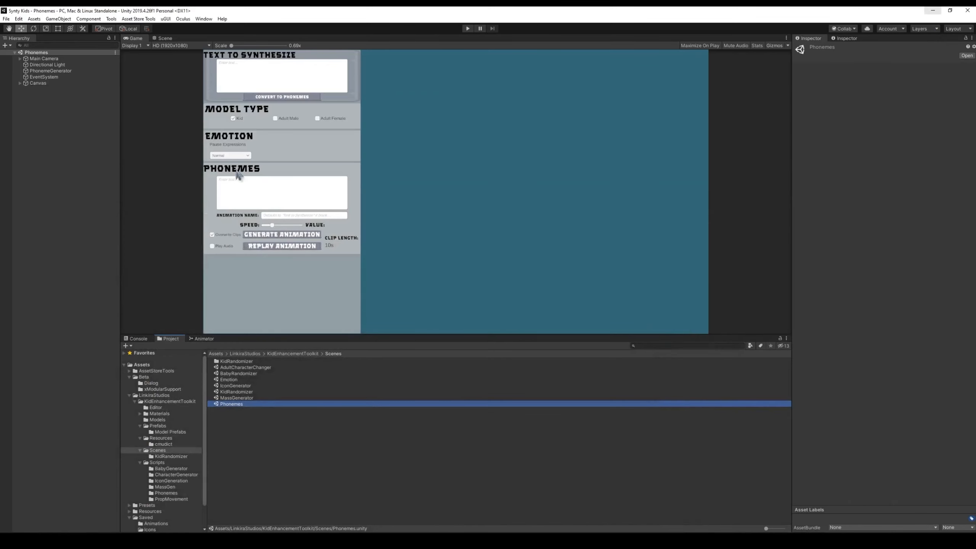
mouse_move(291, 183)
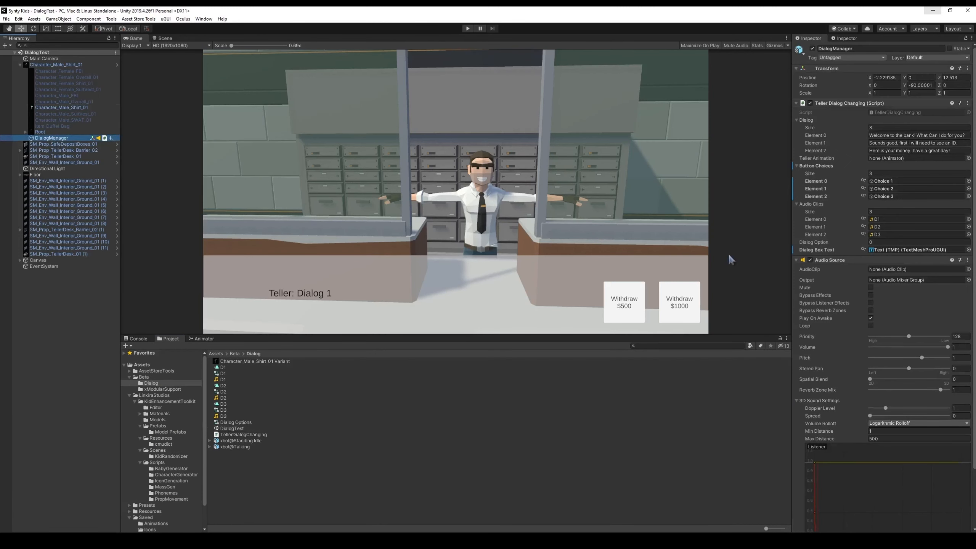
Step: Switch to the DialogTest scene and expand Canvas to show its panel, text and choice buttons
left_click(886, 128)
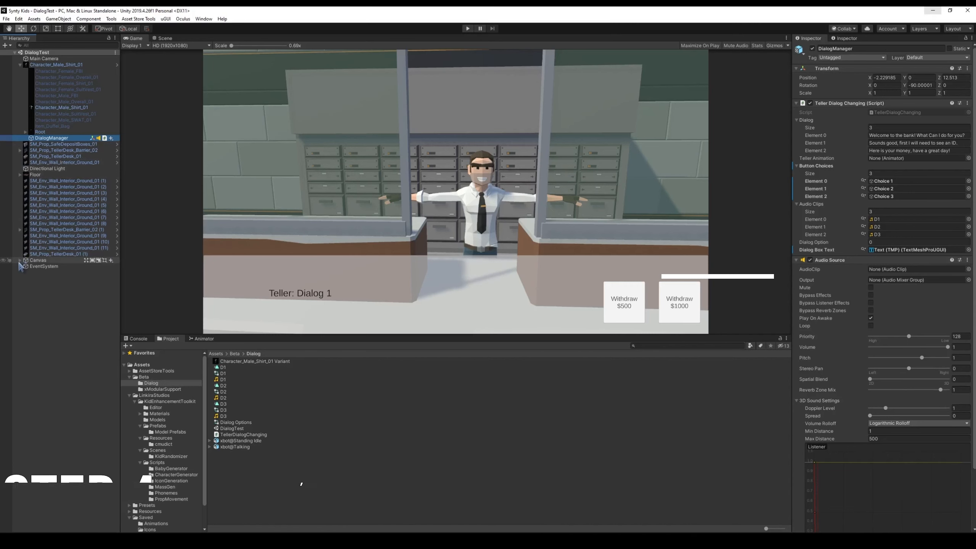
left_click(25, 260)
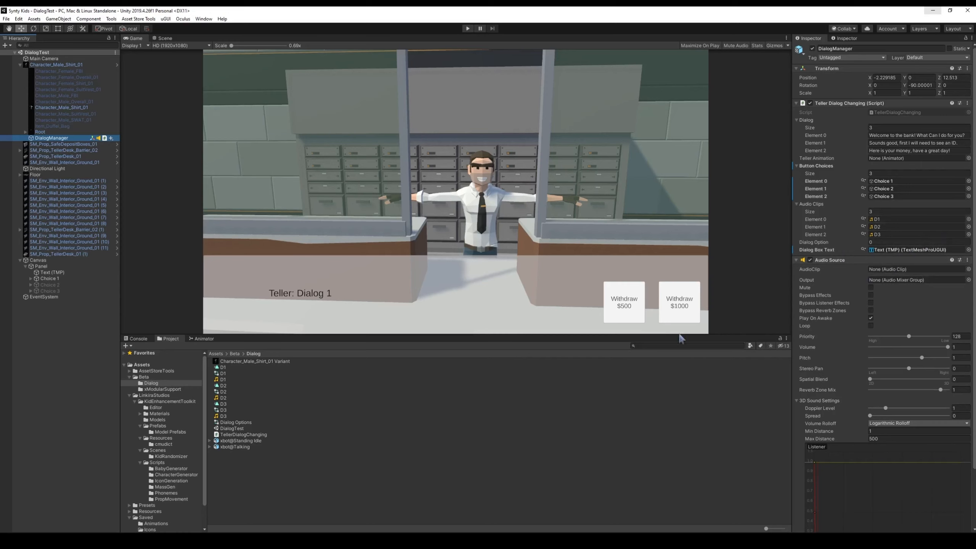
mouse_move(522, 440)
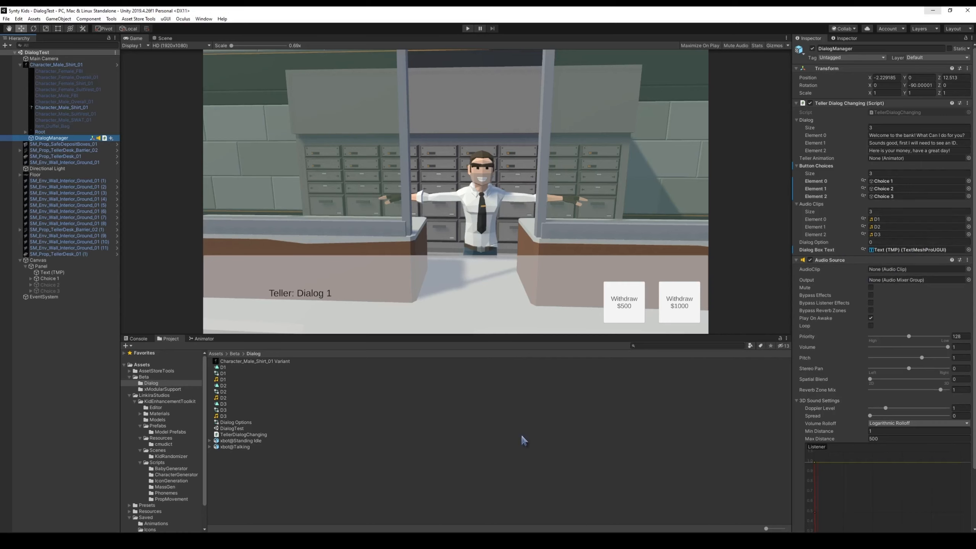